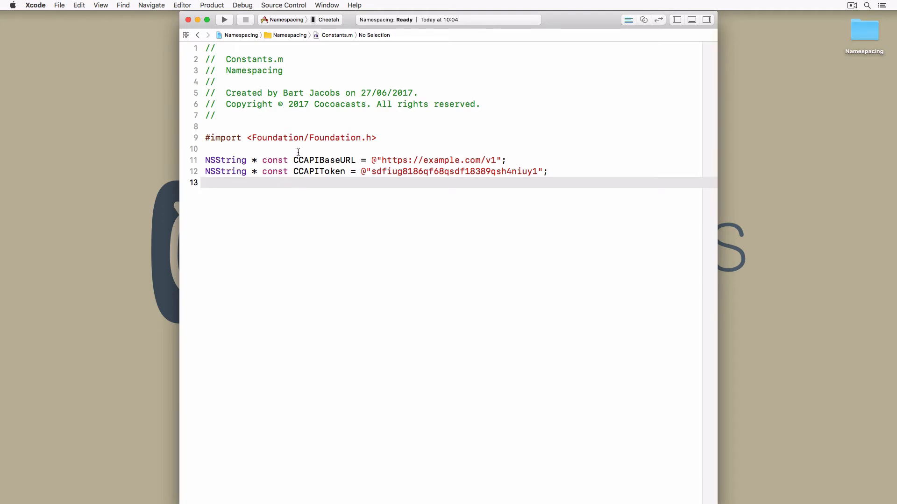
Select the CCAPIBaseURL constant name in Constants.m before moving to the playground
{"action": "double_click", "coordinate": [323, 161]}
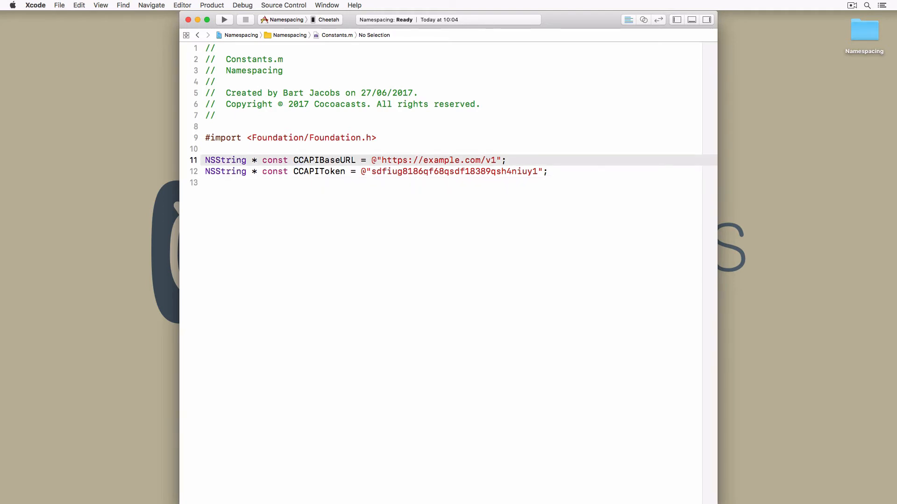
{"action": "double_click", "coordinate": [324, 161]}
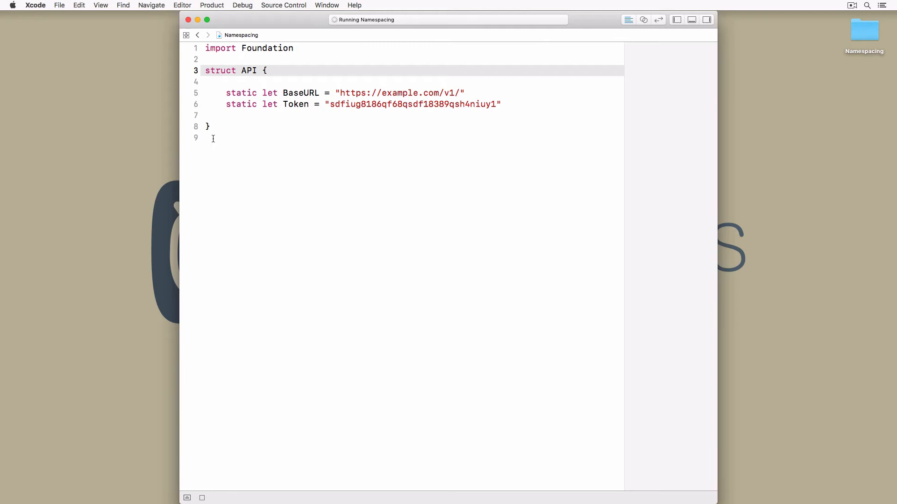
Write an if-let that builds URL(string: API.BaseURL) and prints url
{"action": "type", "text": "if let url = URL"}
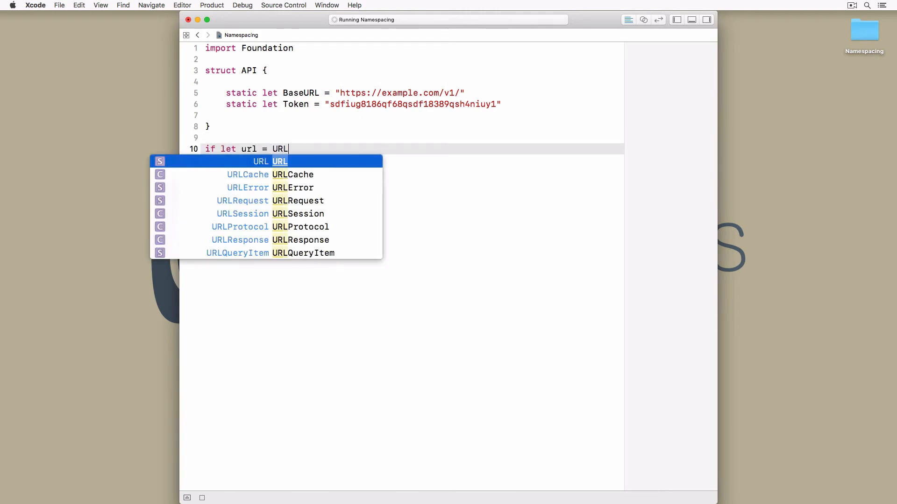
{"action": "type", "text": "(string: API)"}
{"action": "type", "text": "print("}
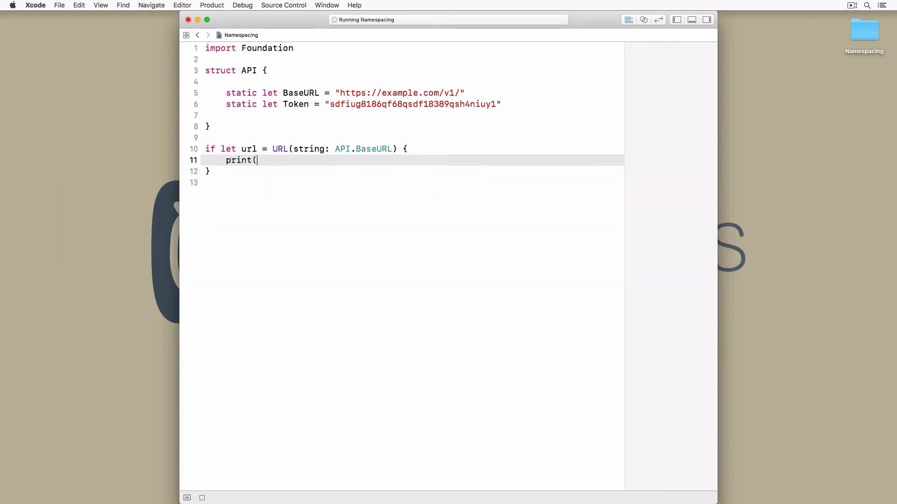
{"action": "type", "text": "url)"}
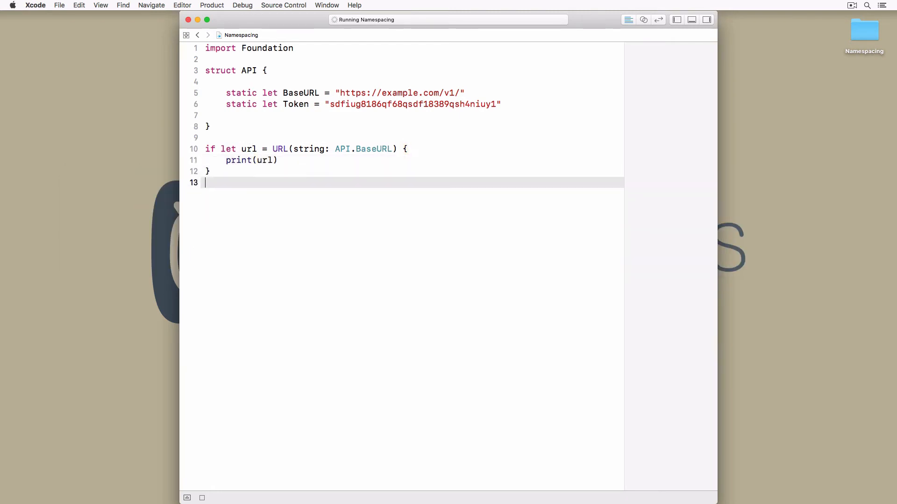
Declare `let api = API()` below the struct, accepting the completion
{"action": "type", "text": "let api = API"}
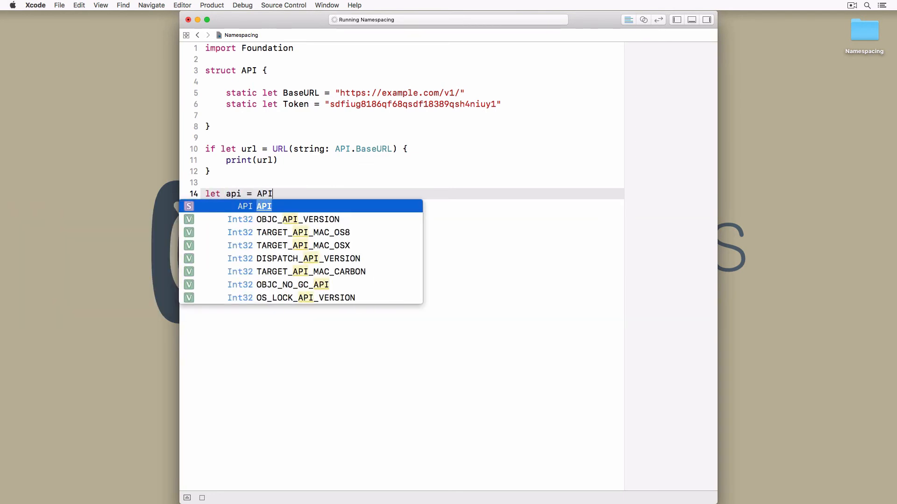
{"action": "key", "text": "Return"}
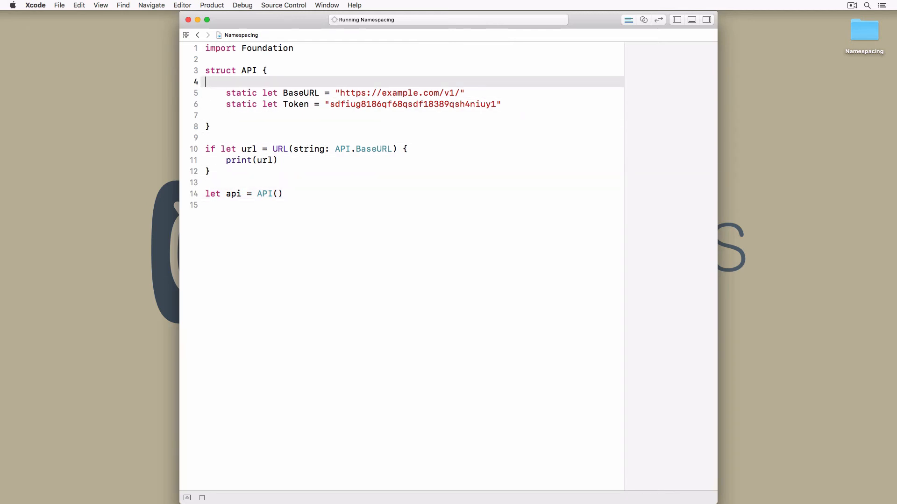
Add `private init() {}` inside API so `API()` fails with an inaccessible-initializer error
{"action": "type", "text": "private i"}
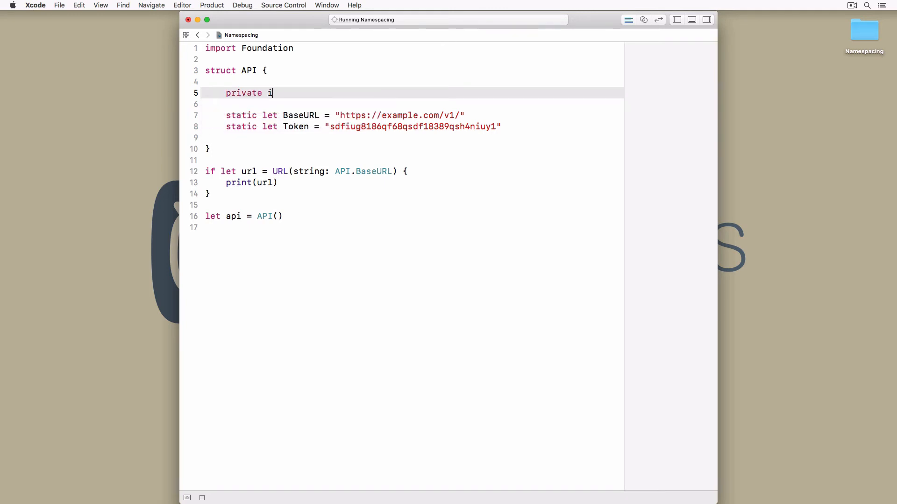
{"action": "type", "text": "nit() {}"}
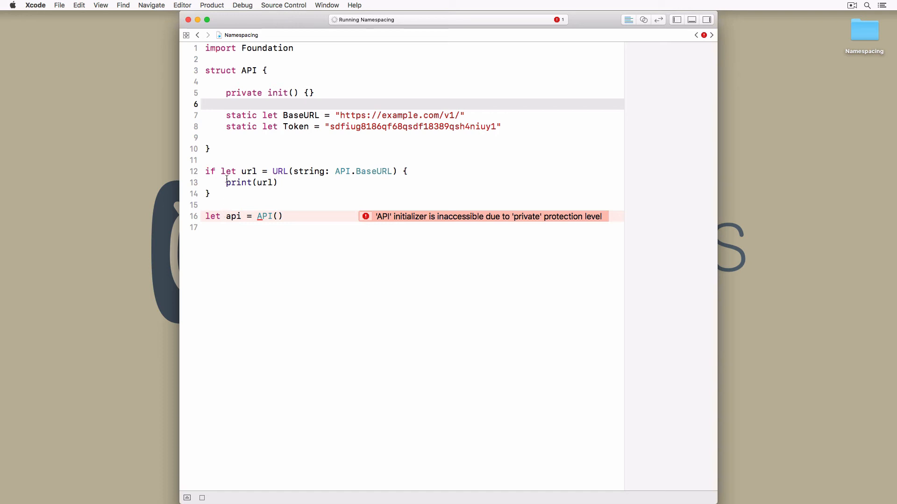
Change the API declaration from struct to enum
{"action": "left_click", "coordinate": [227, 161]}
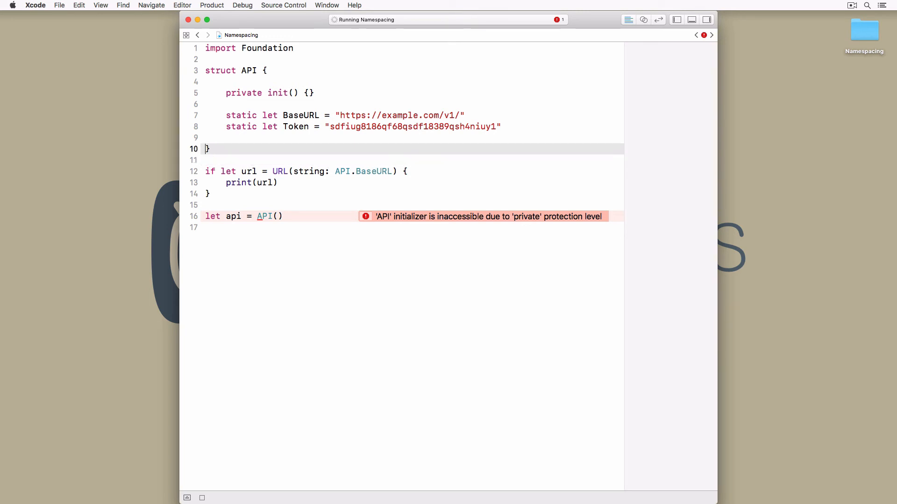
{"action": "type", "text": "enum"}
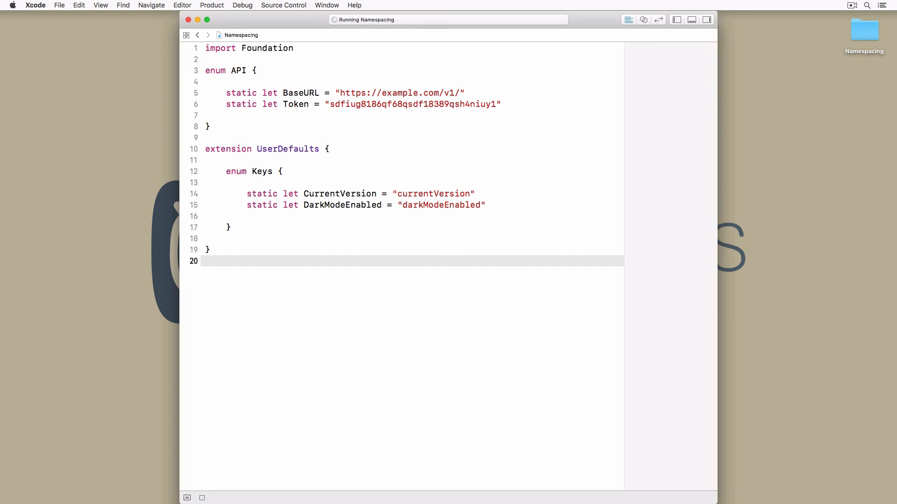
Get UserDefaults.standard and set 1.0 for UserDefaults.Keys.CurrentVersion
{"action": "type", "text": "let userDefaults = UserDefaults.standard"}
{"action": "type", "text": "userDefaults.set(1.0, forKey: UserDefaults"}
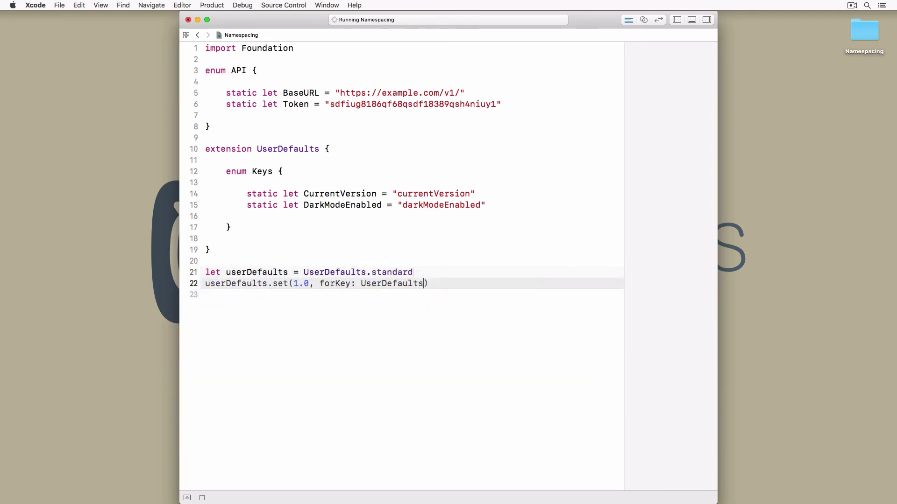
{"action": "type", "text": ".Keys.CurrentVersion"}
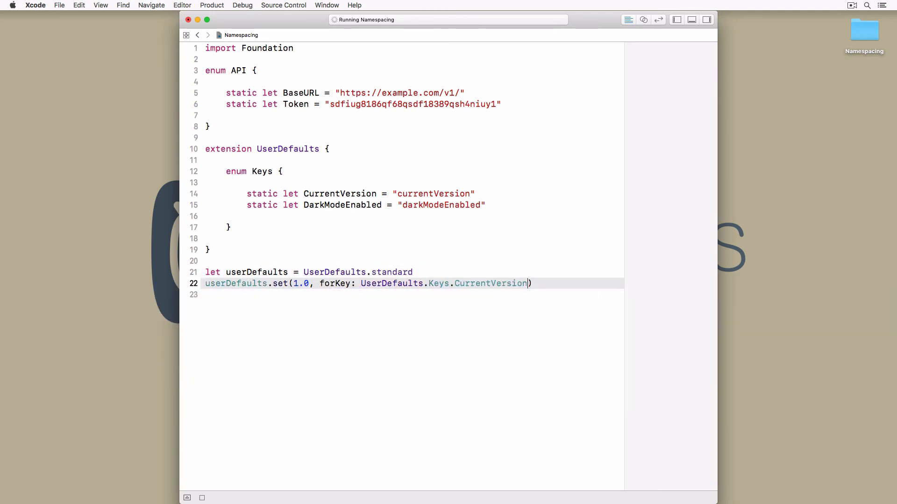